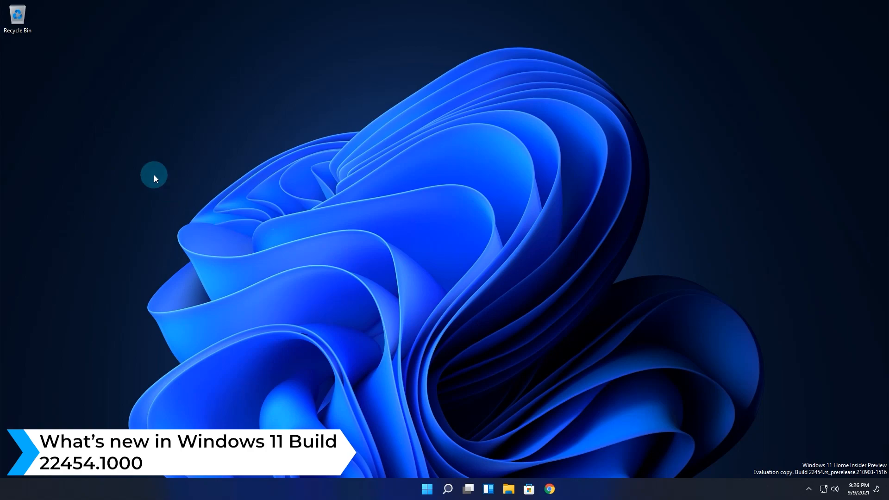
mouse_move(135, 164)
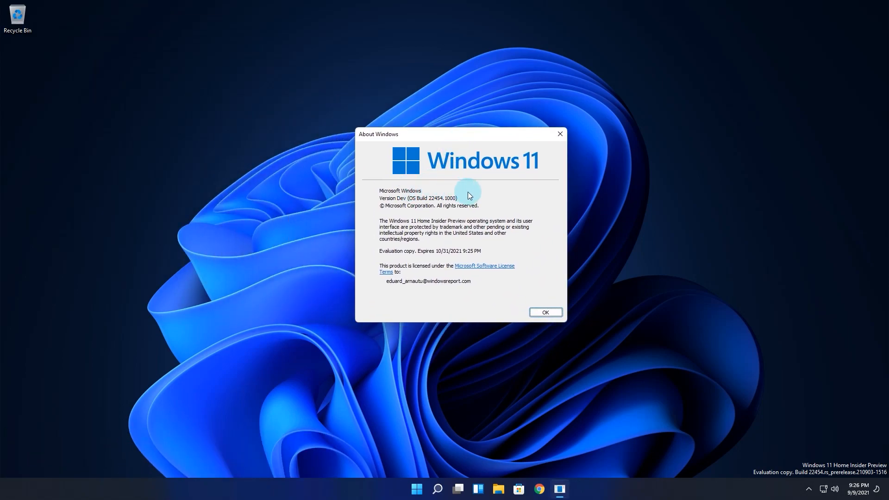
mouse_move(445, 201)
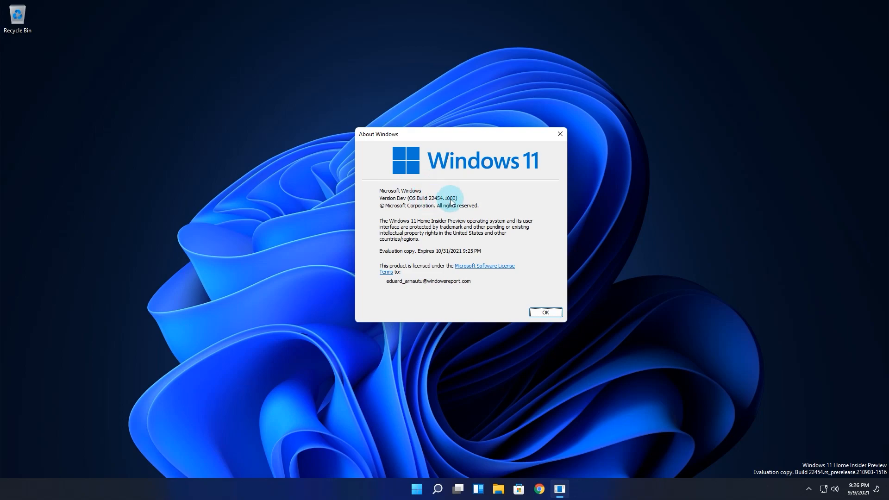
- Dismiss the Windows version info and view the Recycle Bin's modern context menu
left_click(544, 312)
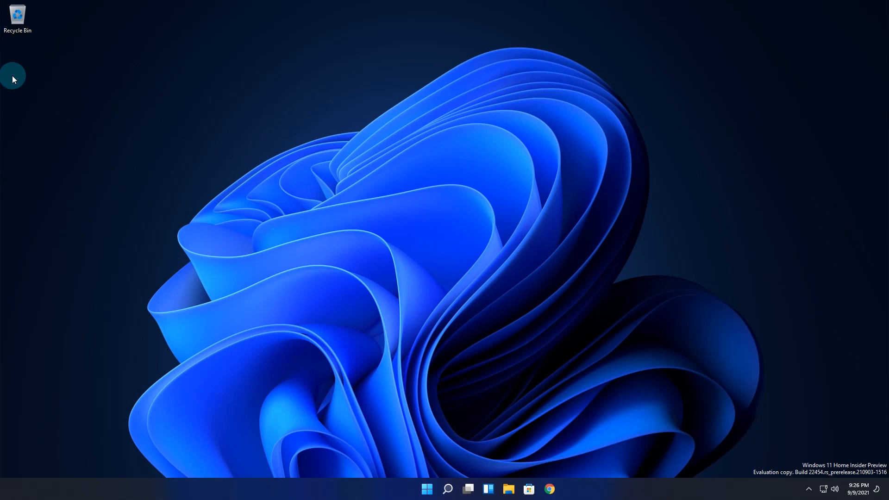
right_click(17, 17)
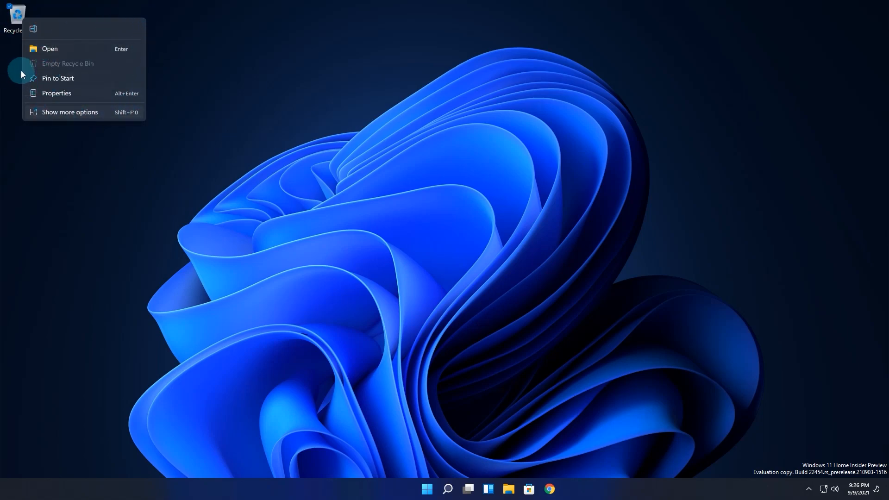
mouse_move(25, 36)
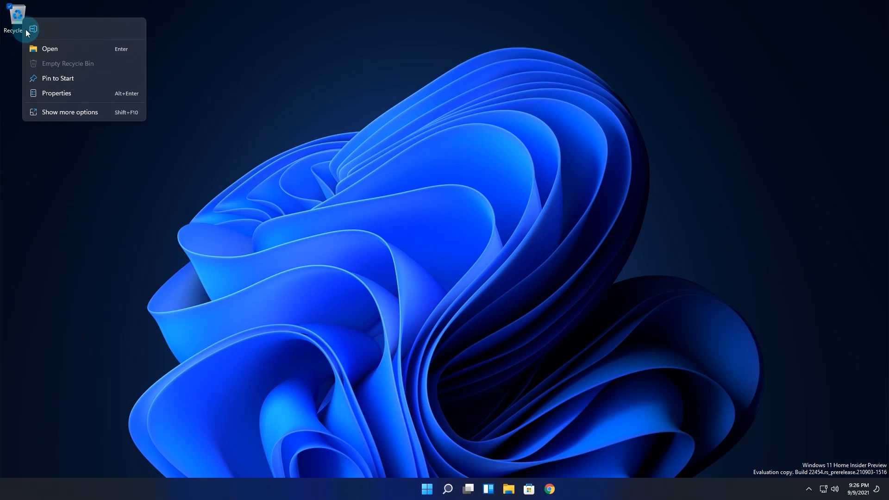
mouse_move(35, 30)
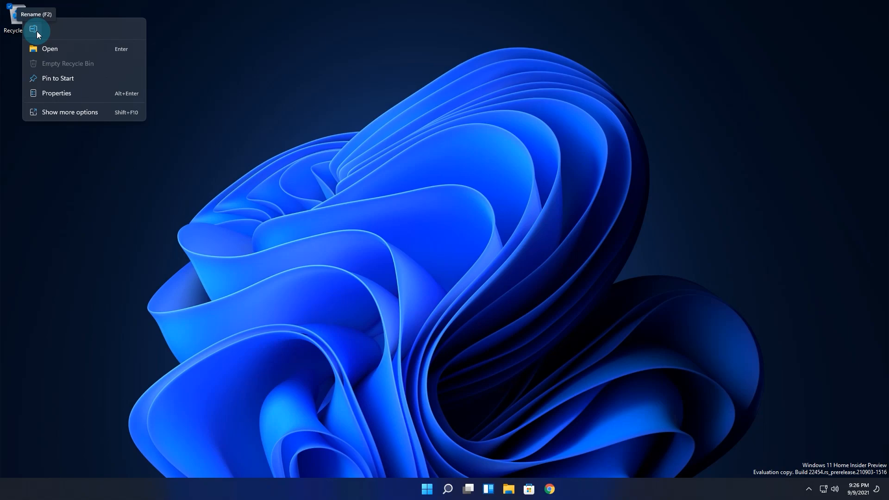
mouse_move(57, 83)
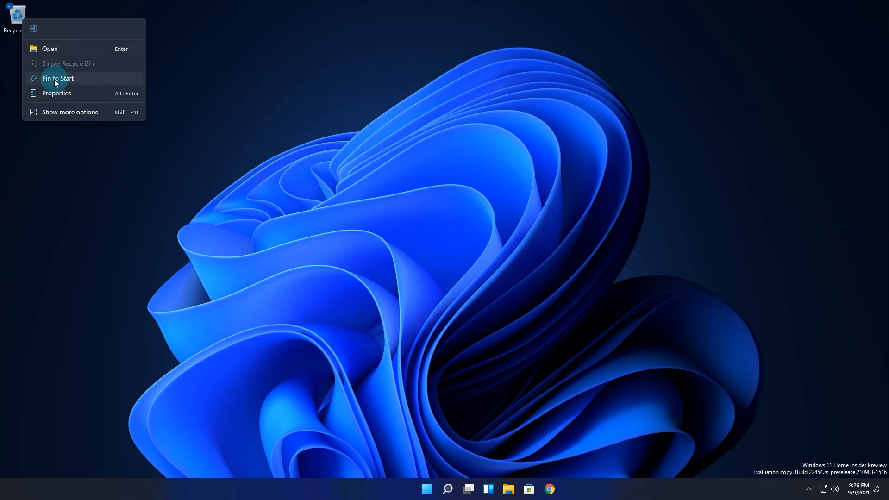
mouse_move(85, 29)
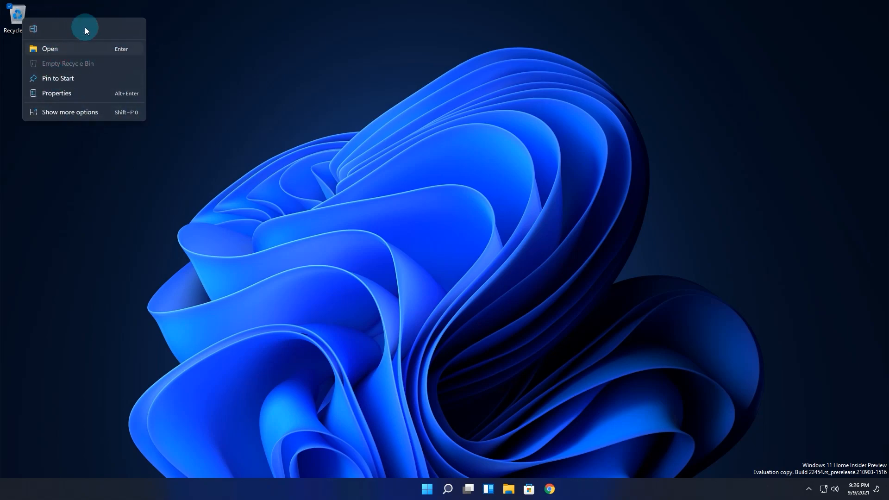
mouse_move(138, 137)
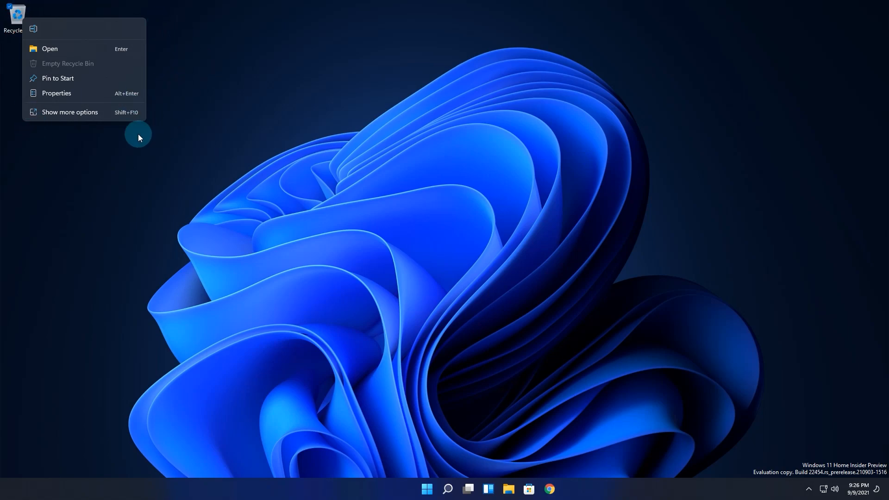
mouse_move(32, 77)
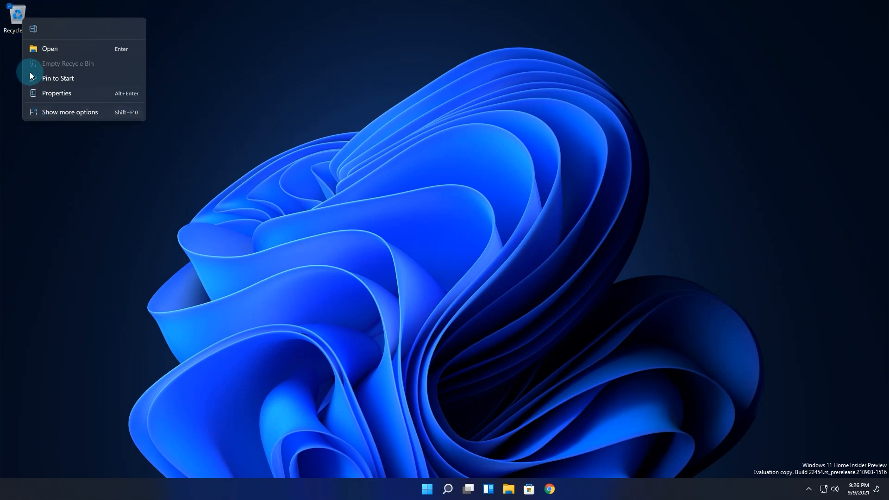
mouse_move(33, 63)
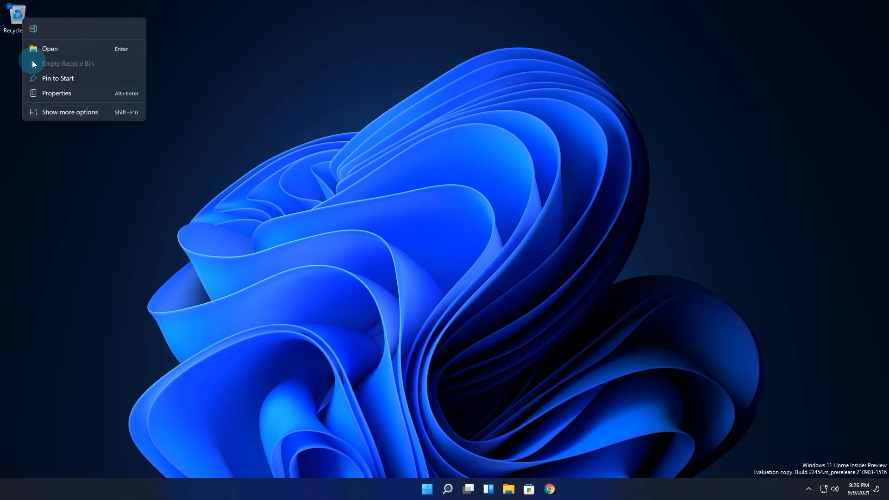
left_click(290, 249)
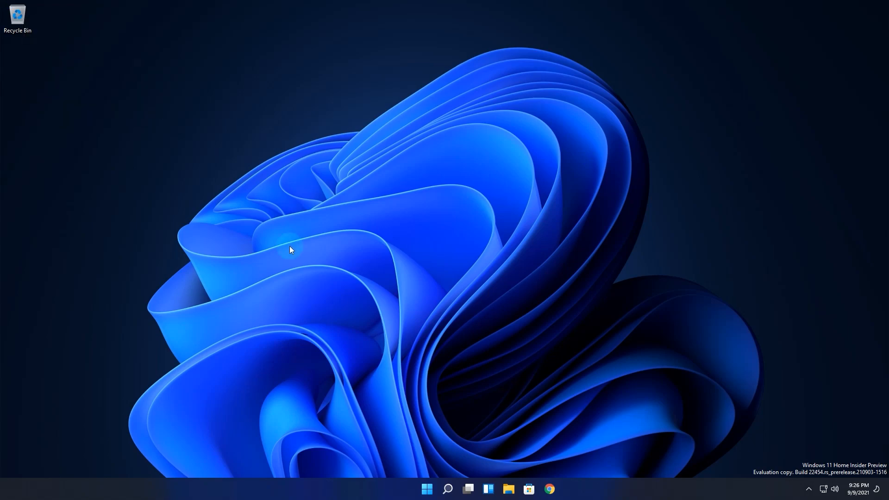
- Pin the Shared Folders share on vmware-host to Quick access in File Explorer
left_click(486, 489)
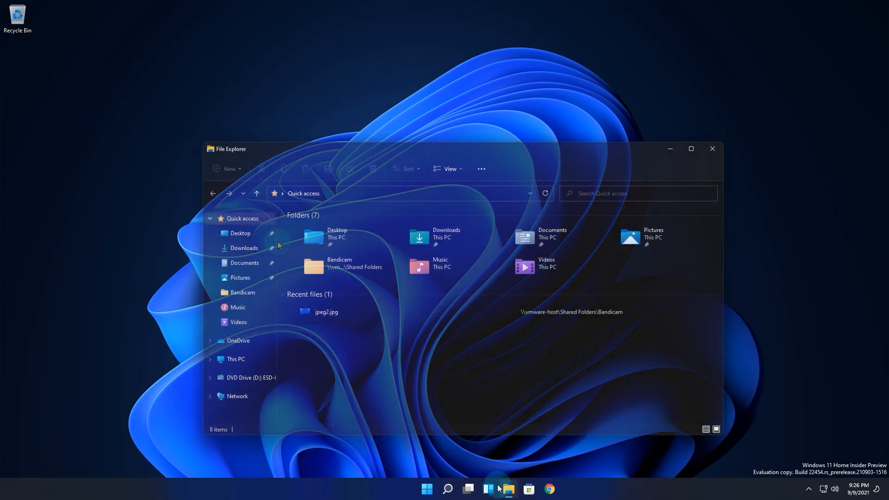
left_click(237, 395)
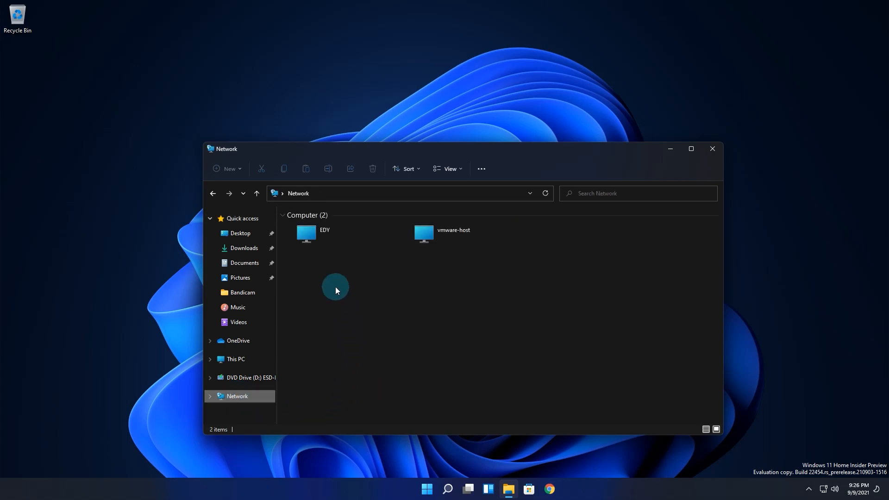
double_click(423, 234)
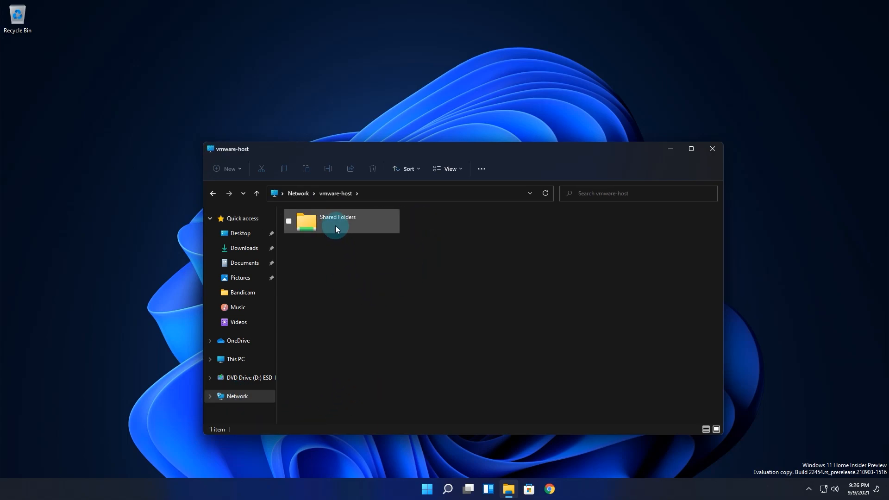
right_click(337, 221)
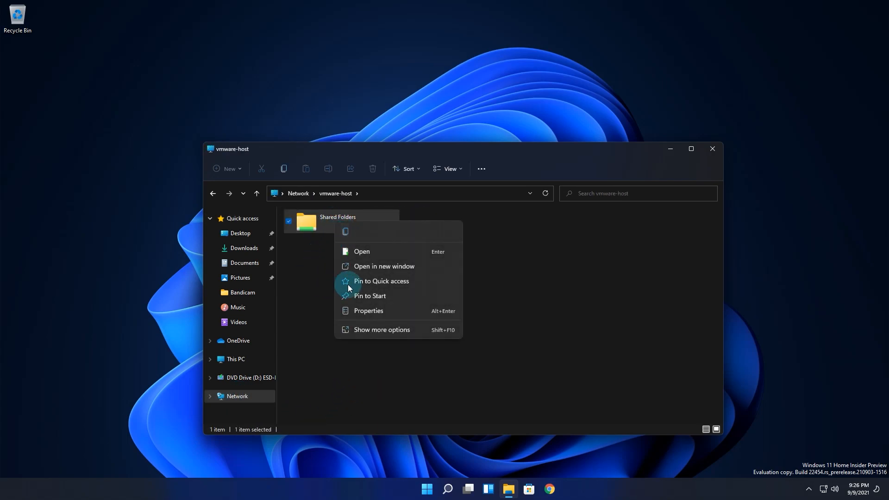
left_click(380, 280)
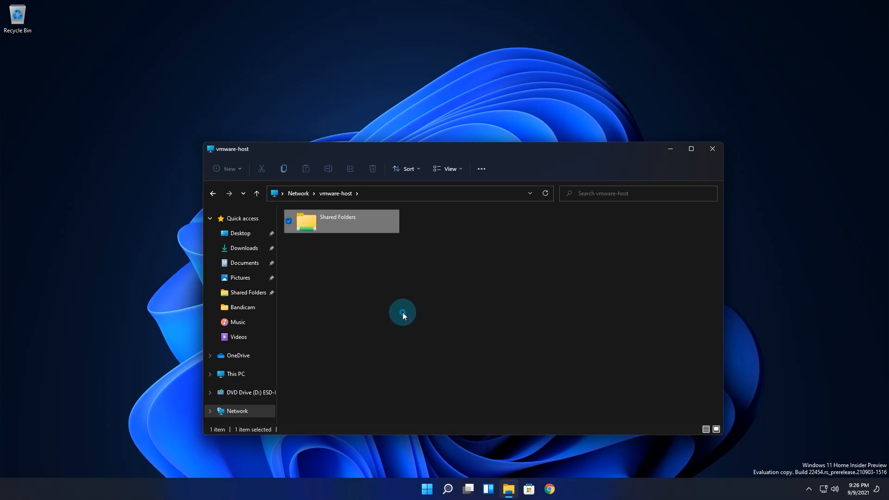
left_click(402, 312)
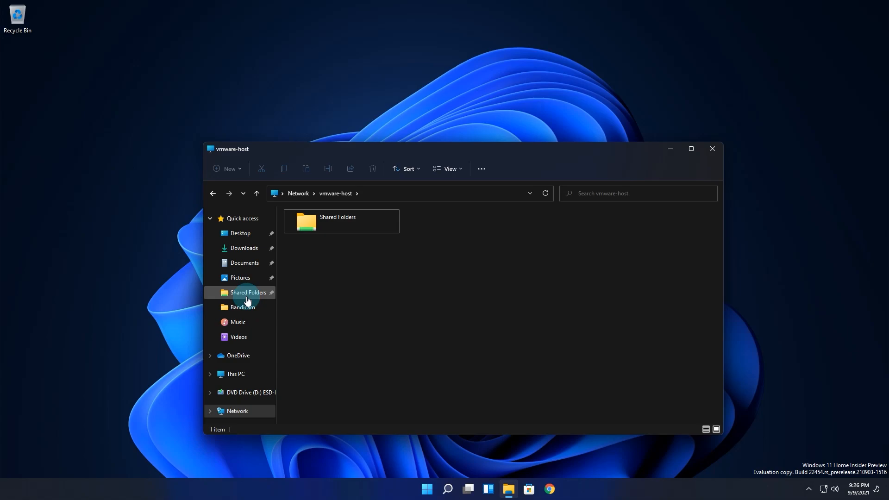
right_click(337, 221)
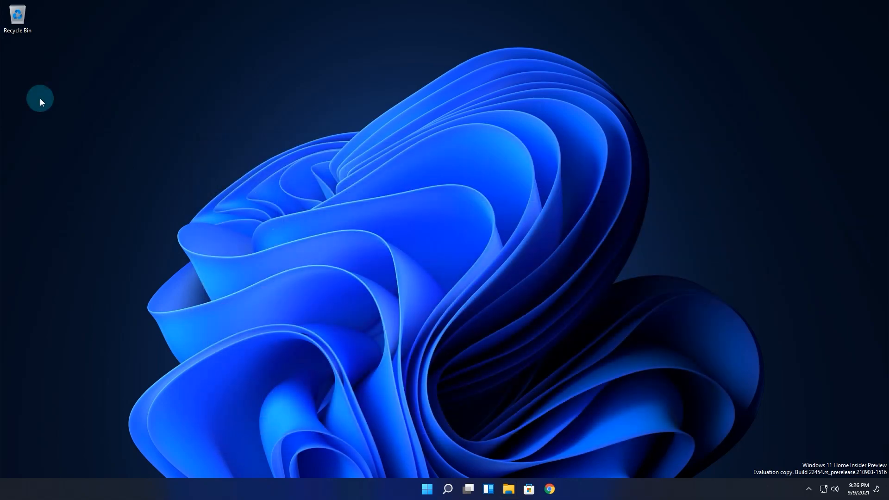
mouse_move(30, 94)
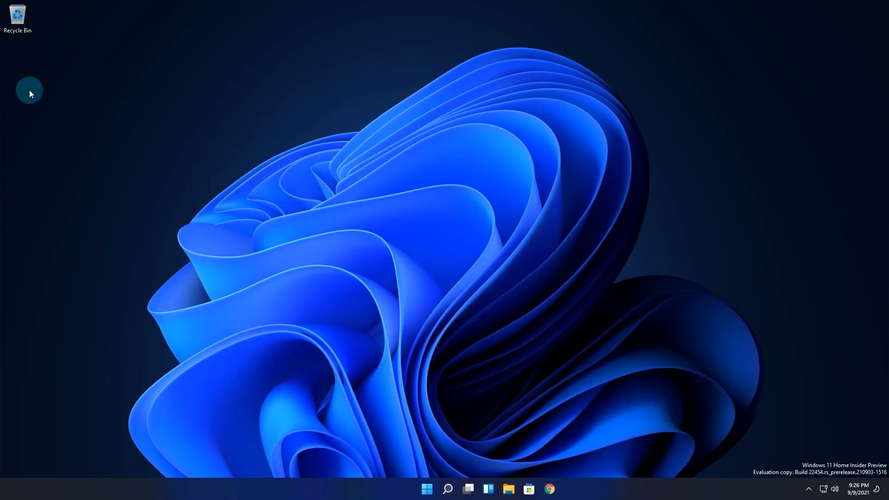
mouse_move(174, 193)
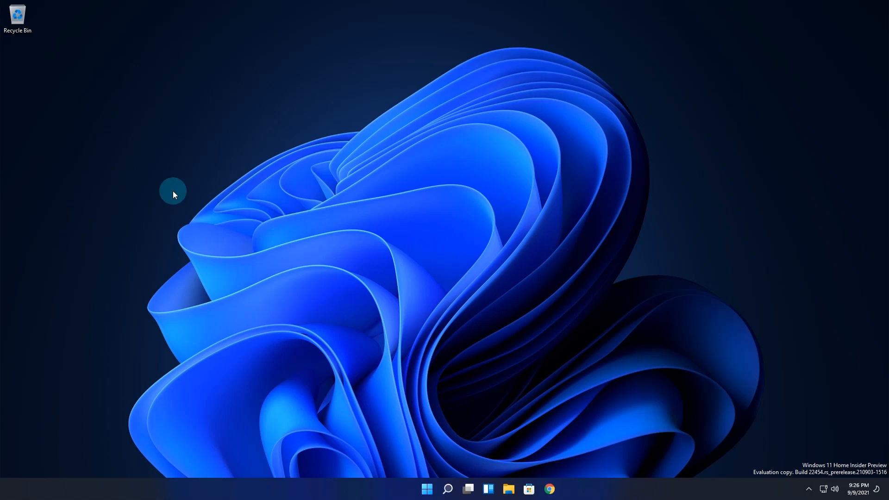
- Enter the Korean syllable 가 to bring up its Hanja conversion candidates
type("가")
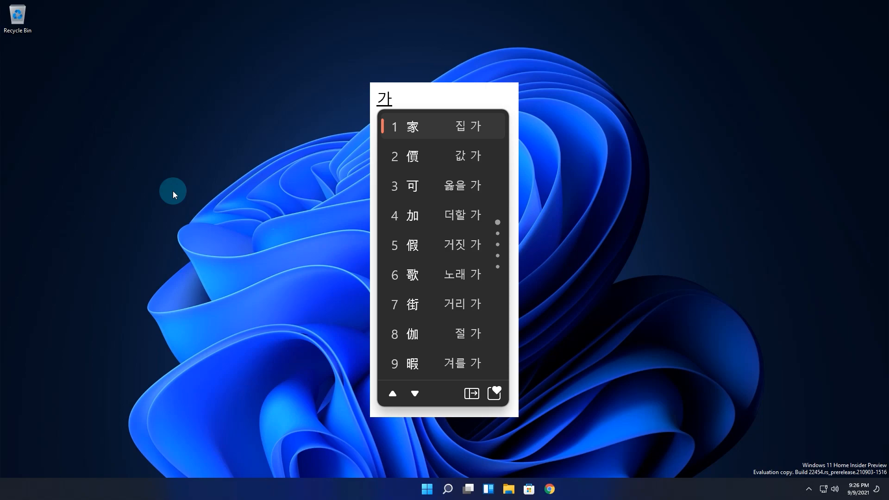
mouse_move(168, 188)
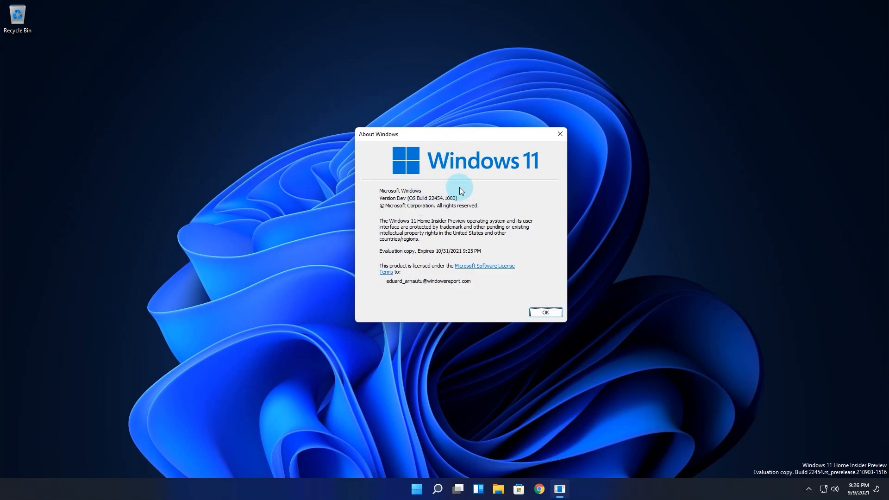
mouse_move(445, 202)
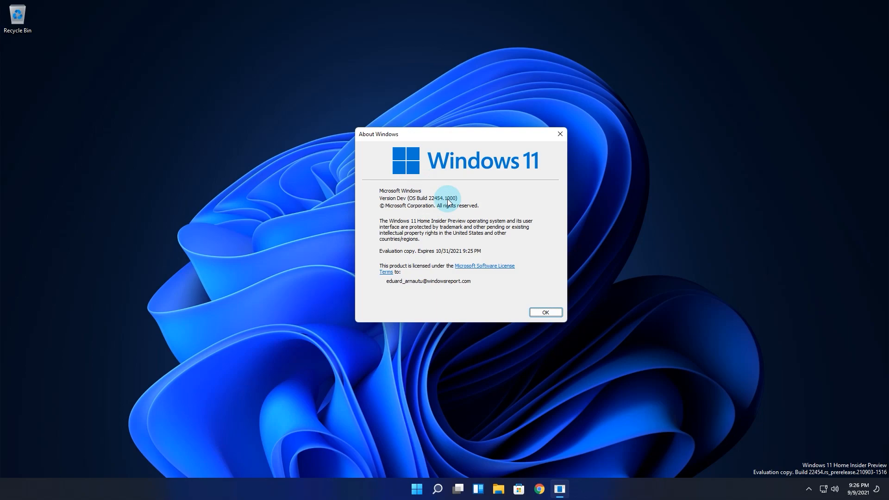
mouse_move(469, 196)
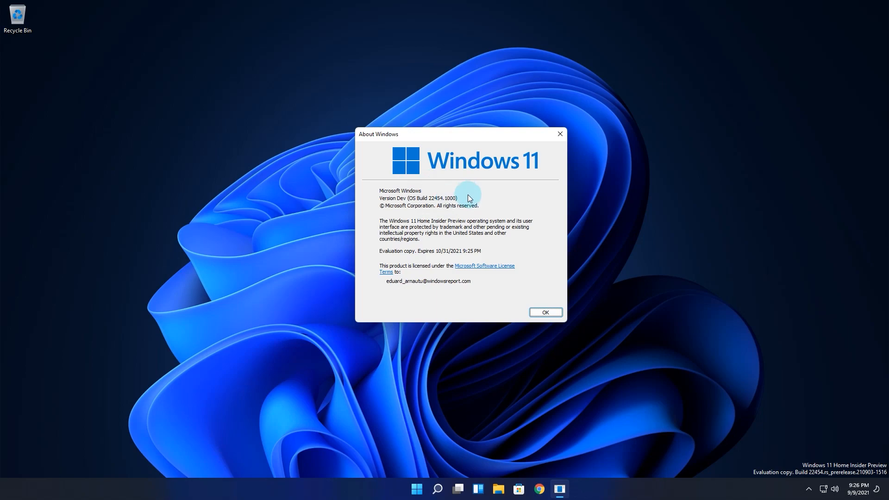
mouse_move(486, 203)
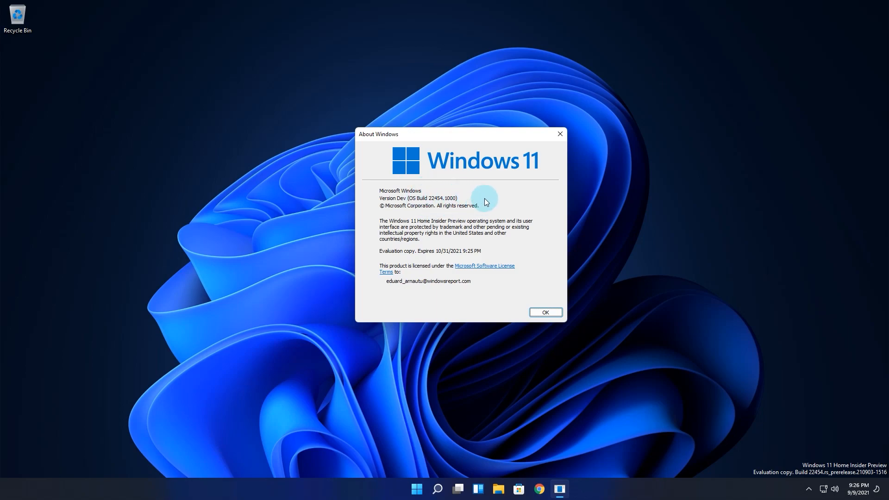
left_click(544, 312)
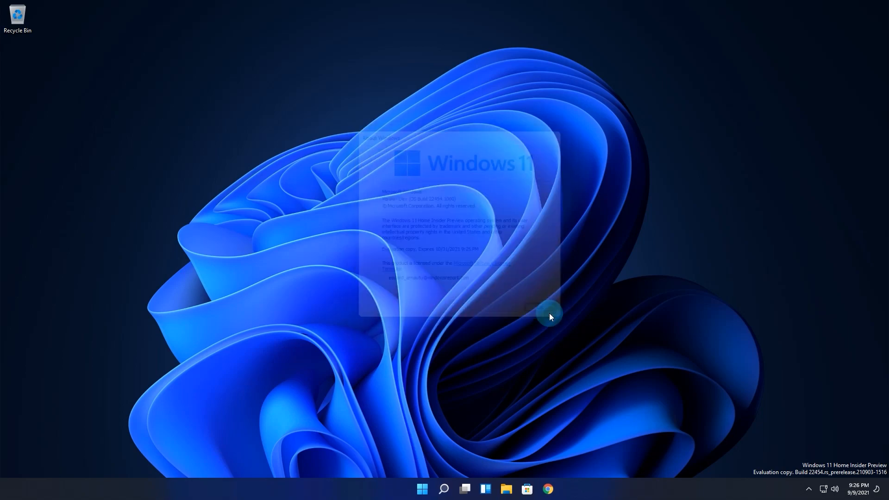